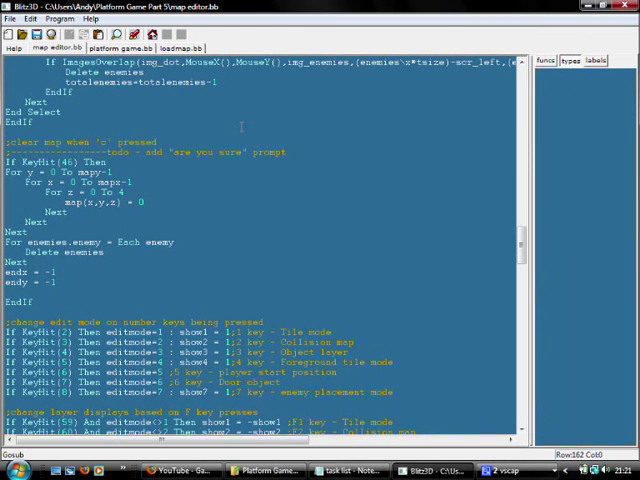
# Scroll through map editor.bb's code, then switch to the loadmap.bb tab.
pyautogui.scroll(-3)
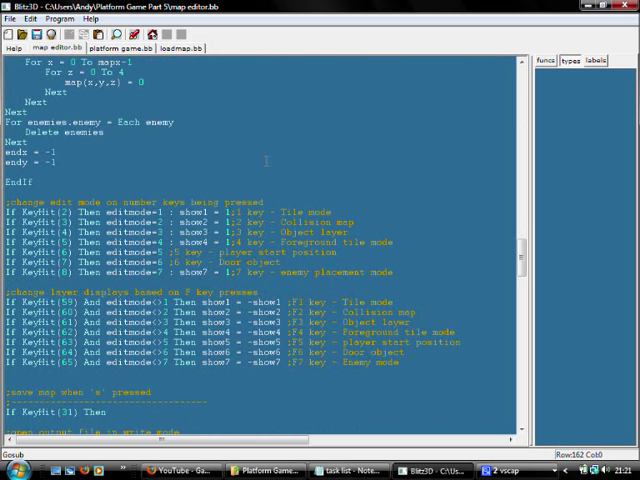
pyautogui.scroll(3)
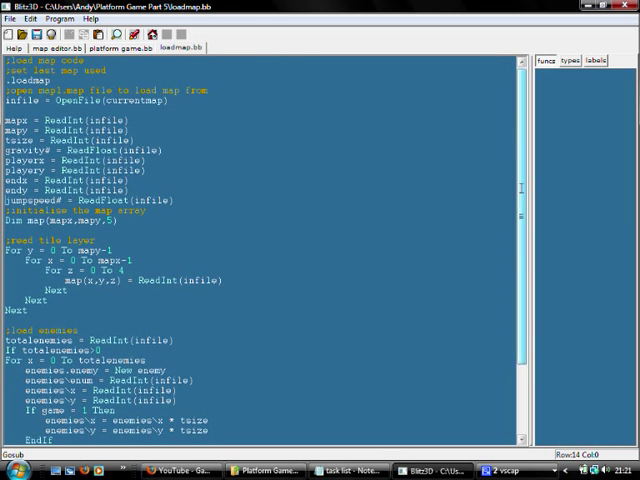
pyautogui.scroll(-3)
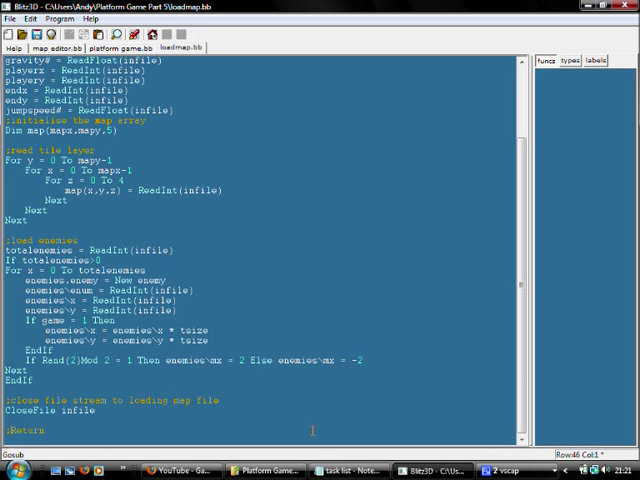
pyautogui.click(62, 48)
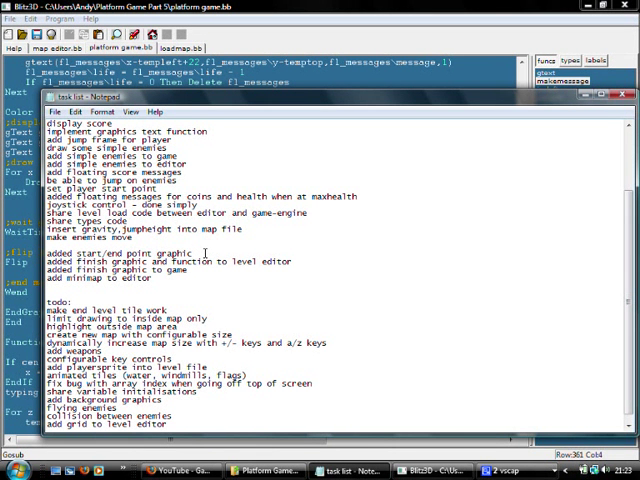
# Add 'load new level on finishing' under the done items in the task list.
pyautogui.write('load new lev')
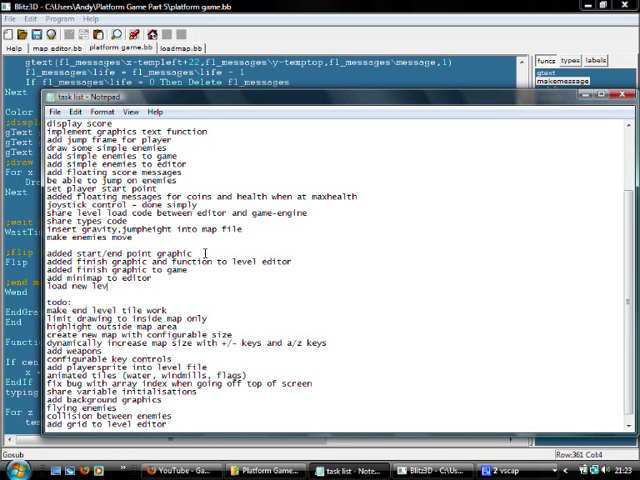
pyautogui.write('el on finishing')
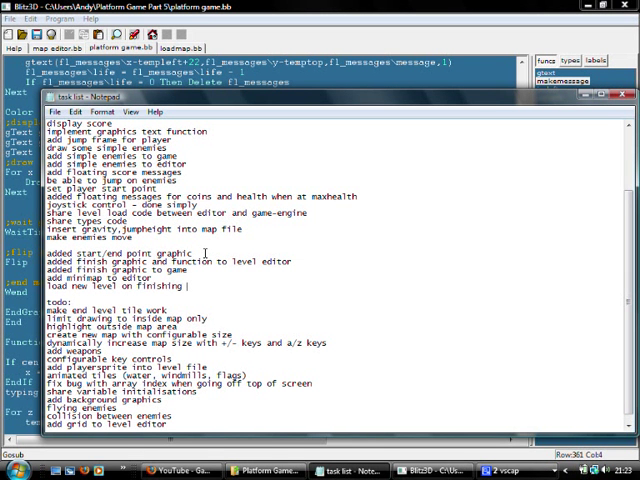
pyautogui.write('level')
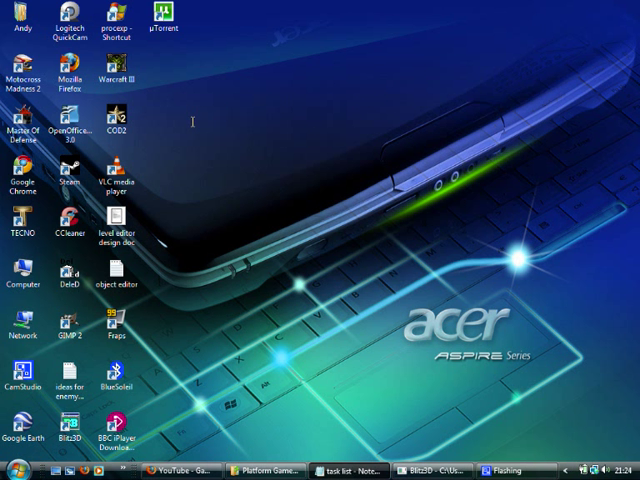
# Launch Steam from its desktop icon.
pyautogui.click(63, 180)
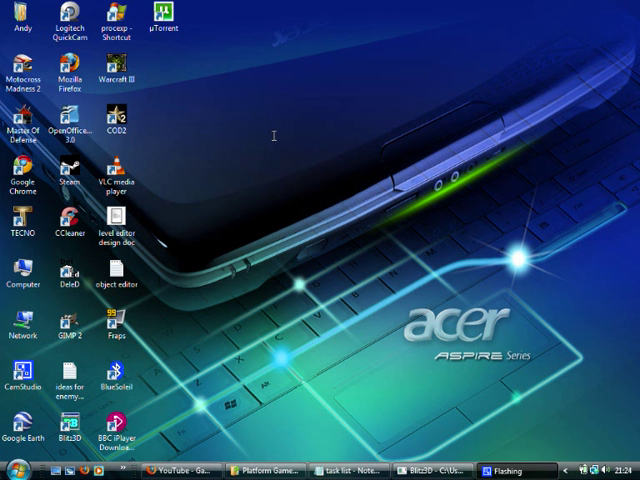
pyautogui.doubleClick(64, 180)
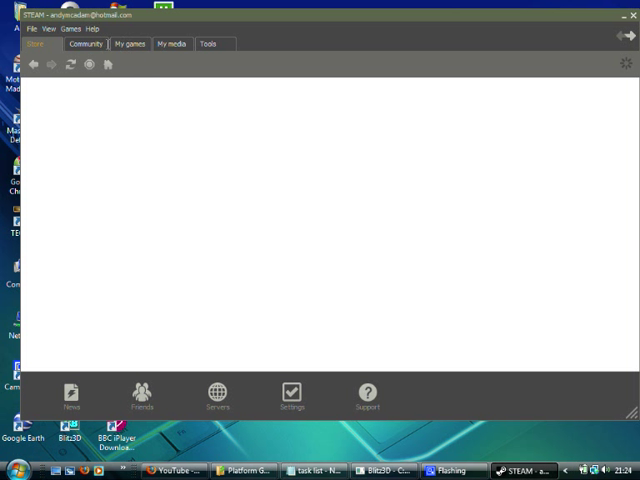
# Show the My games list and launch World of Goo Demo.
pyautogui.click(128, 44)
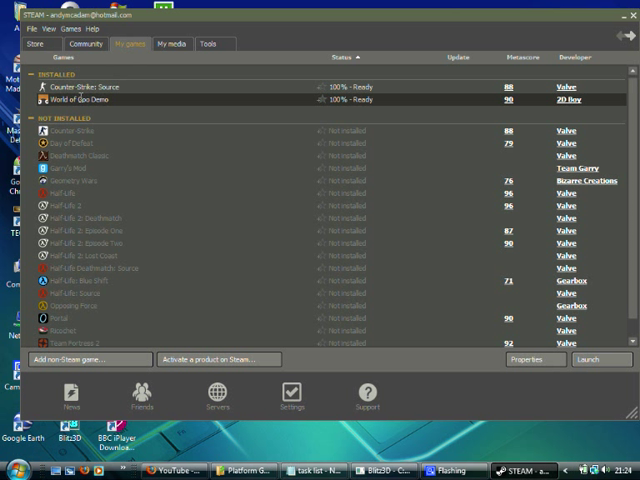
pyautogui.click(589, 359)
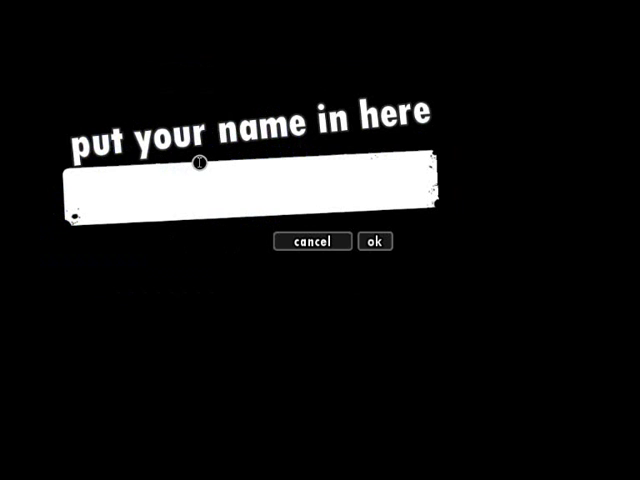
# Play the first World of Goo level, collecting 8 balls, and continue past results.
pyautogui.click(374, 241)
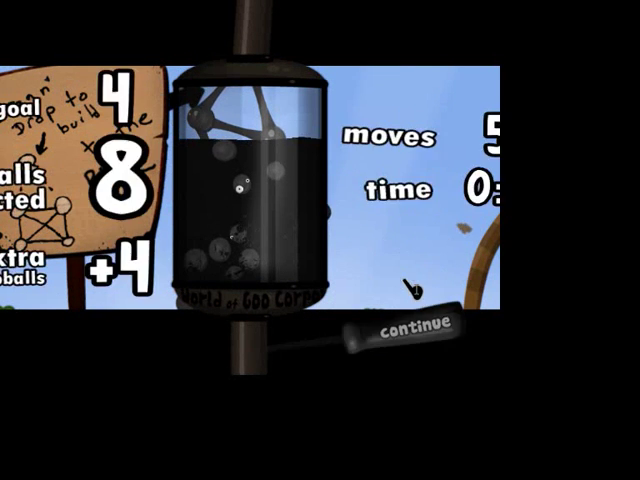
pyautogui.click(398, 330)
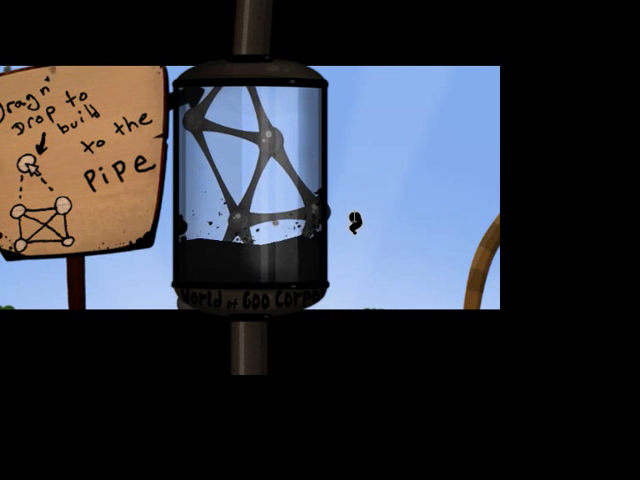